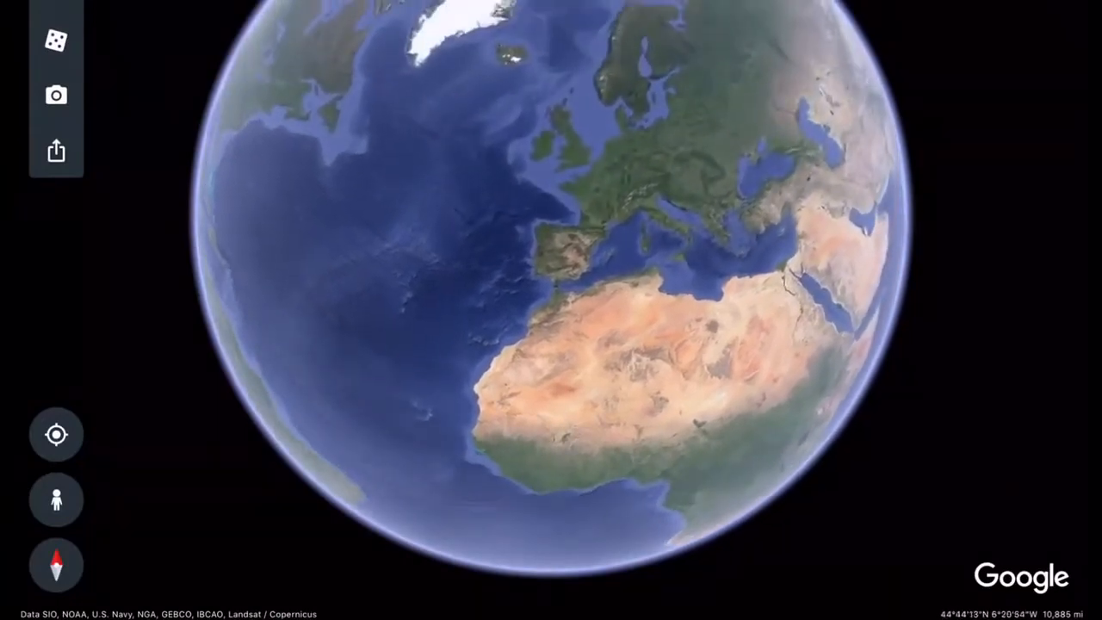
Zoom in from the whole globe toward Greenland and the North Atlantic between Canada and Europe.
scroll(down, 3)
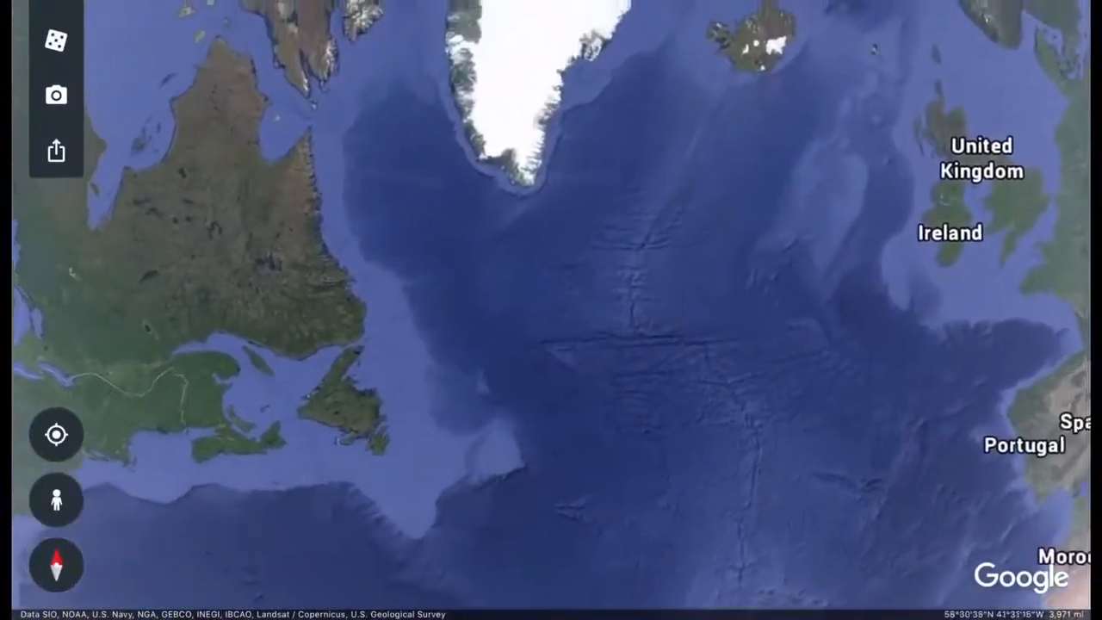
scroll(down, 3)
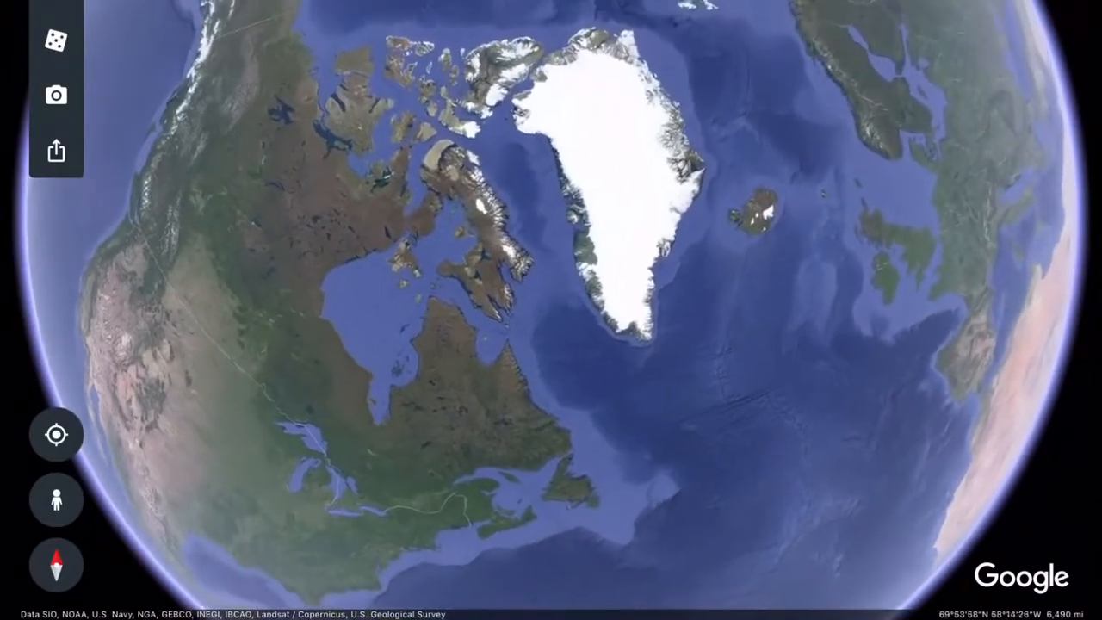
Zoom past Greenland down to just metres above the white ice at the North Pole marker.
scroll(down, 3)
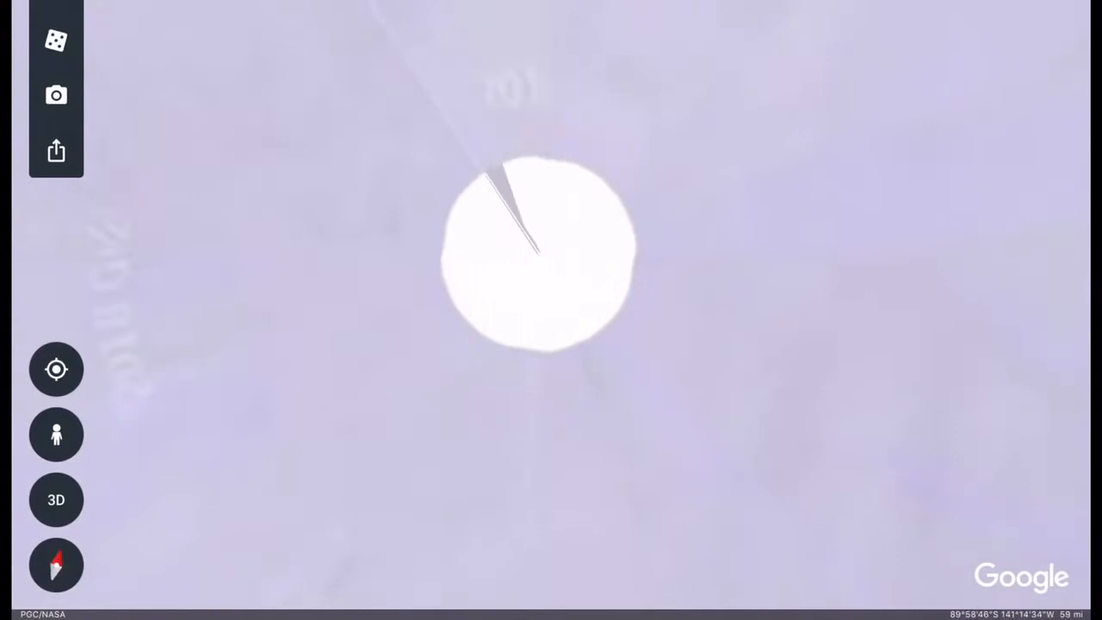
Pull back from the pole close-up to a whole-globe view over the South Pacific and Antarctica.
click(55, 499)
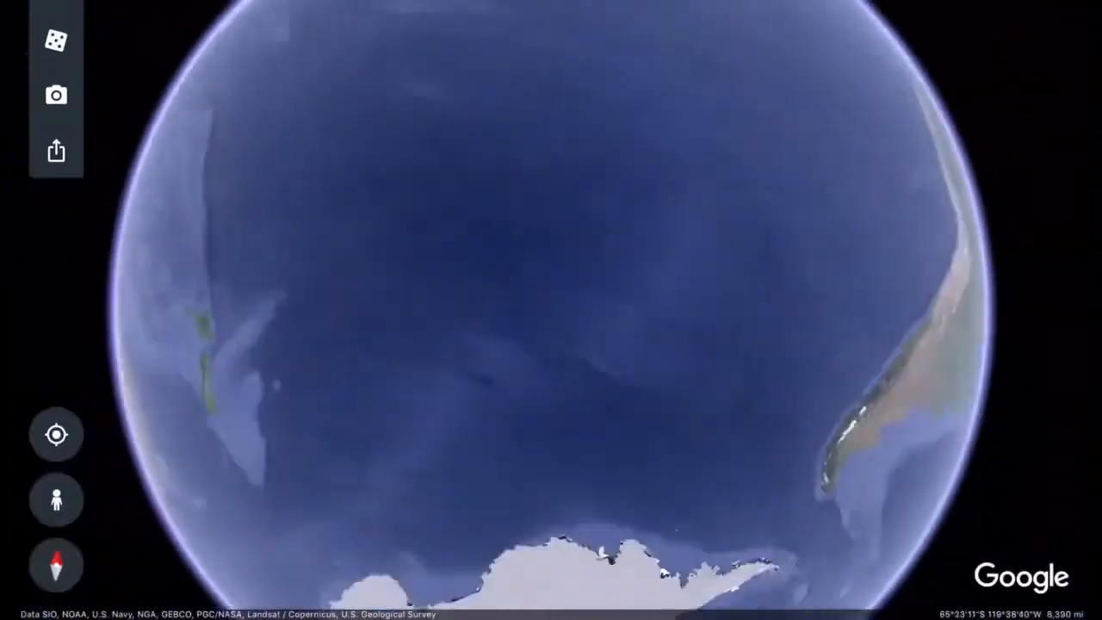
Zoom close over dark Arctic water near 72°N, 180° showing a jagged white ice edge between strips.
scroll(up, 3)
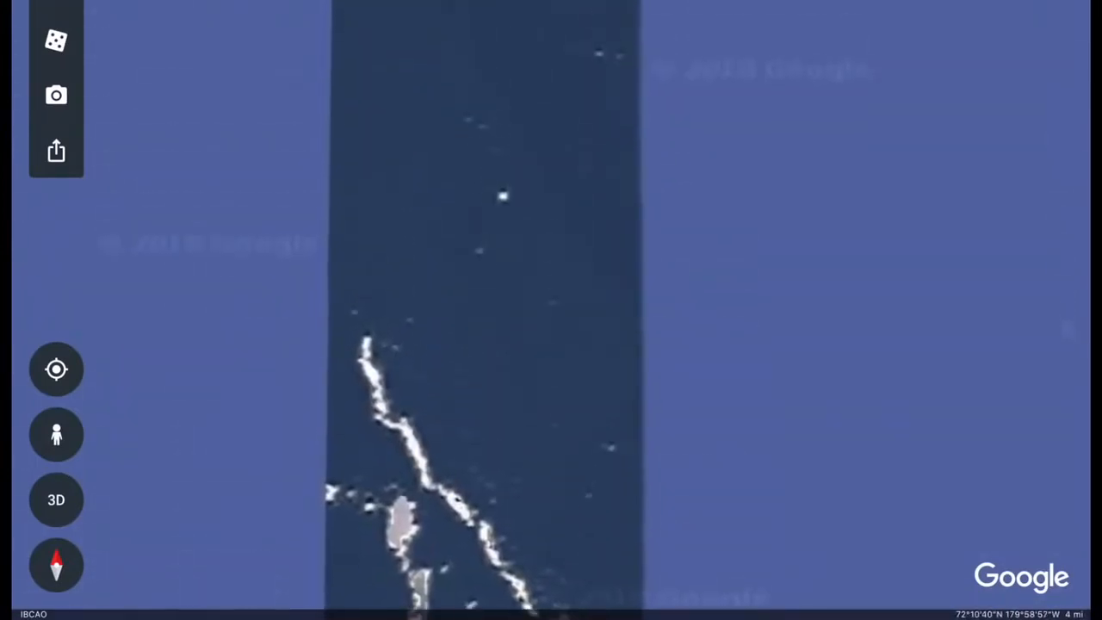
Move north and out near 73°N, 180° to frame the thin pale imagery stripe in blue ocean.
scroll(down, 3)
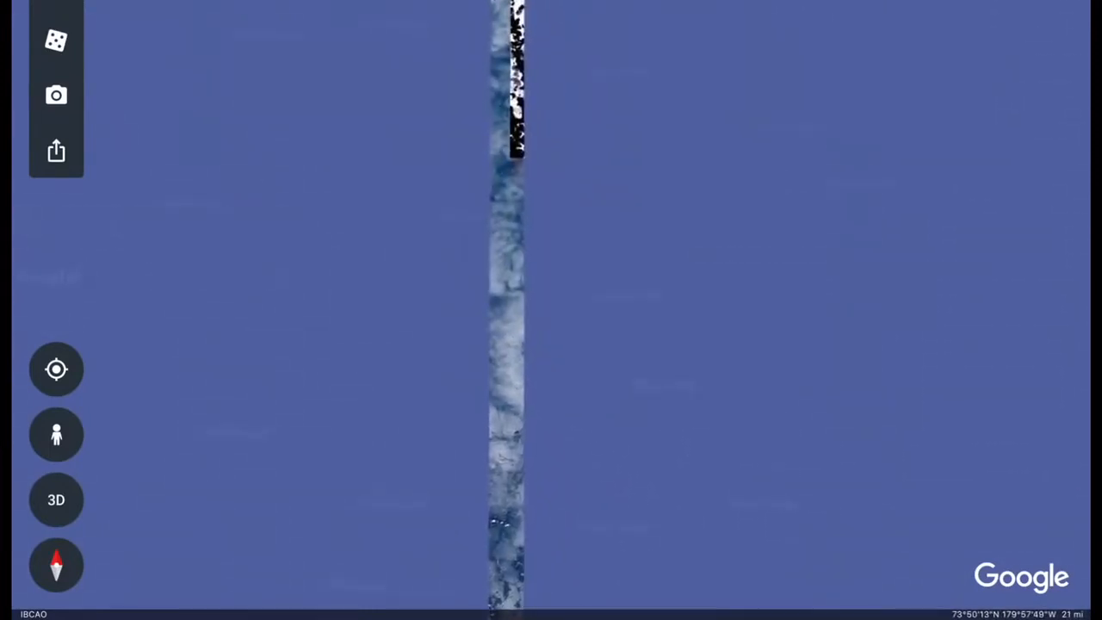
Zoom in near 75°N, 180° until the white stripe with black tile patches fills the view.
scroll(up, 3)
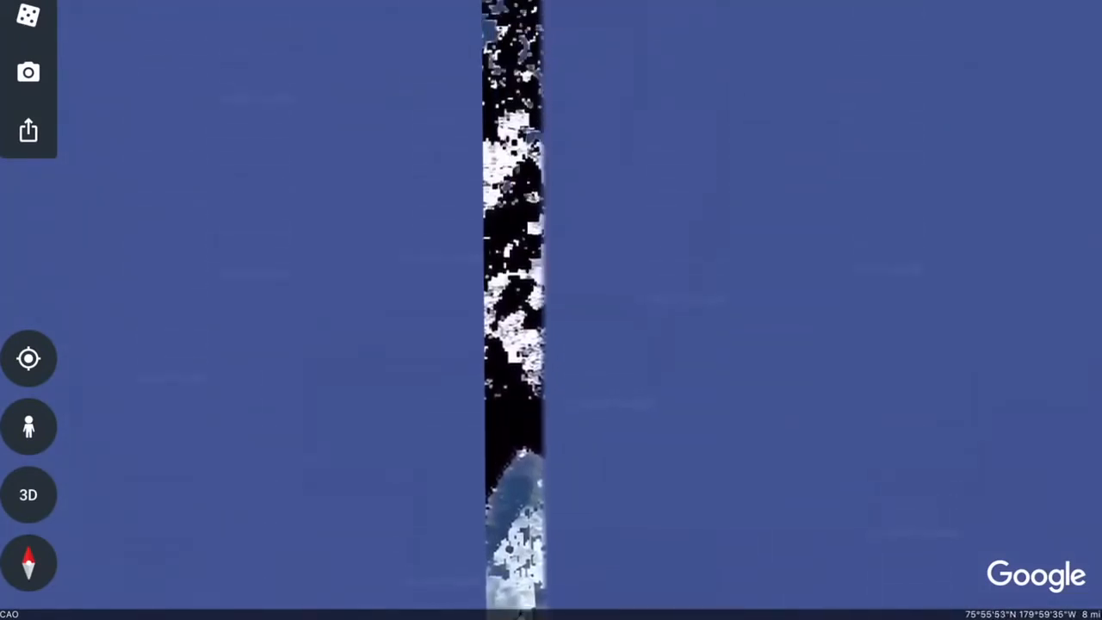
Zoom and tilt so the white ice stripe near 79°N, 180° crosses the screen with its tile seam.
scroll(down, 3)
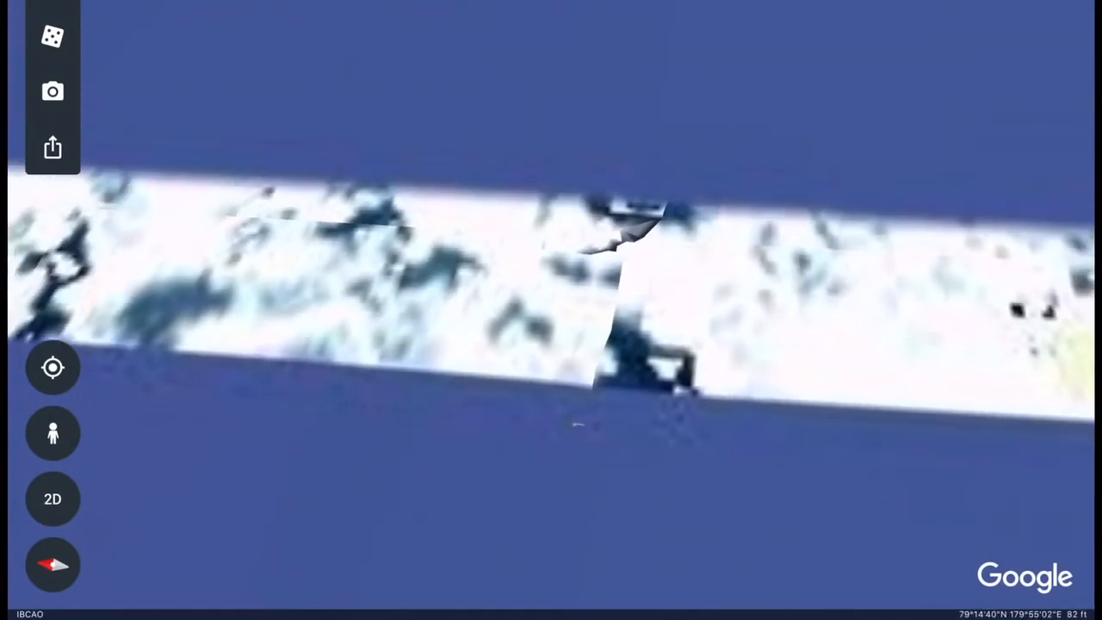
click(51, 500)
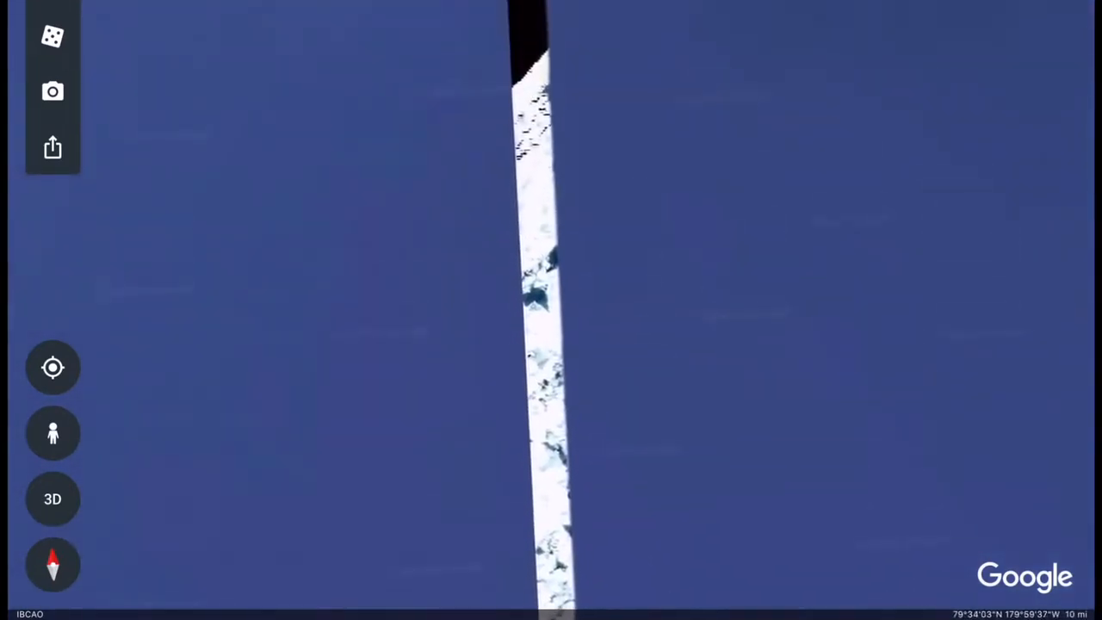
Follow the stripe north to about 82°19'N where it narrows to a line over ridged seafloor.
scroll(down, 3)
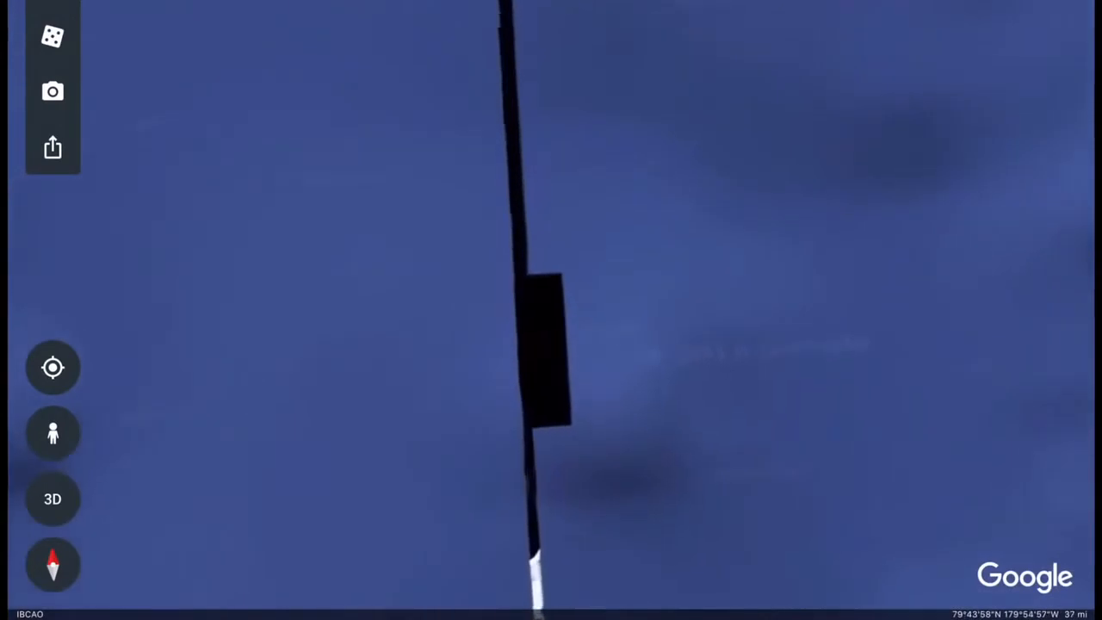
click(52, 499)
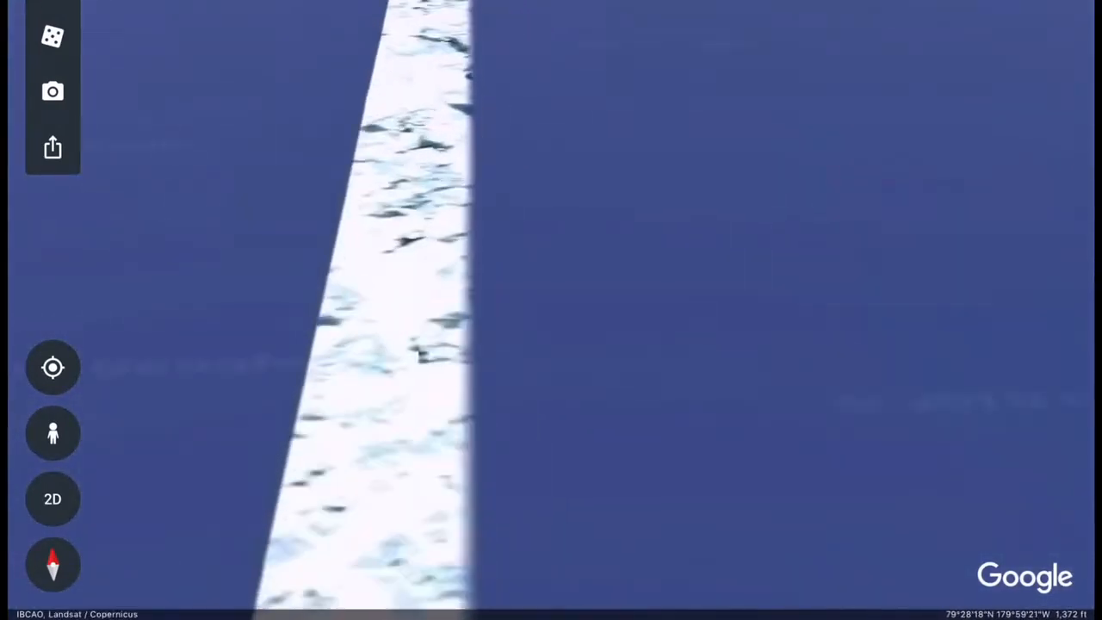
click(51, 499)
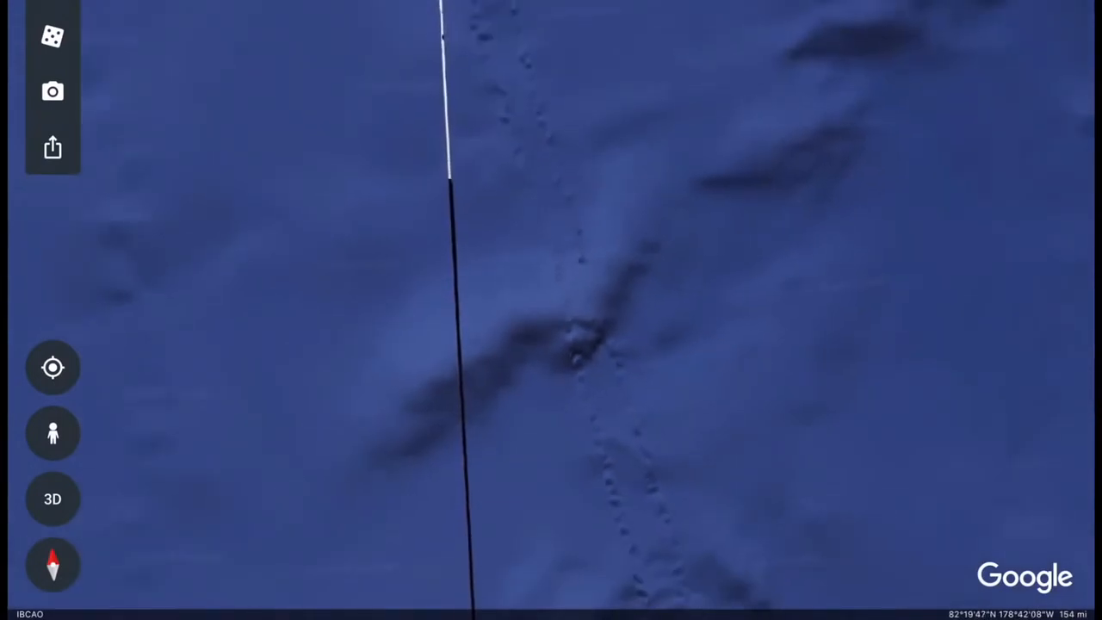
Tilt the white band near 82°31'N, 179°E into 3D, showing a dark oval glitch and black line.
scroll(down, 3)
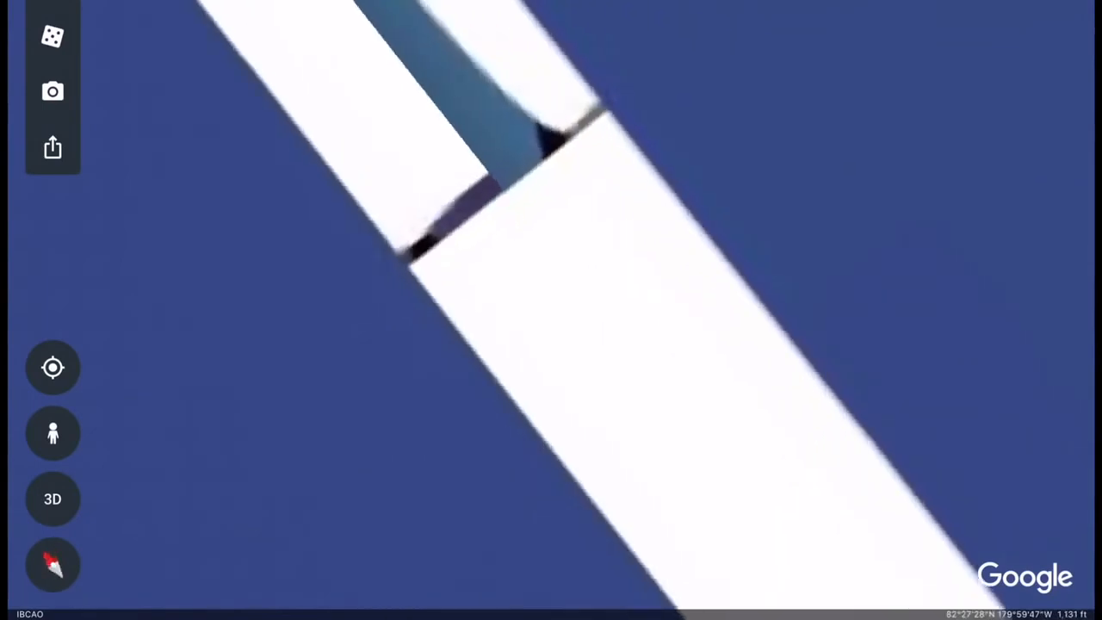
click(51, 499)
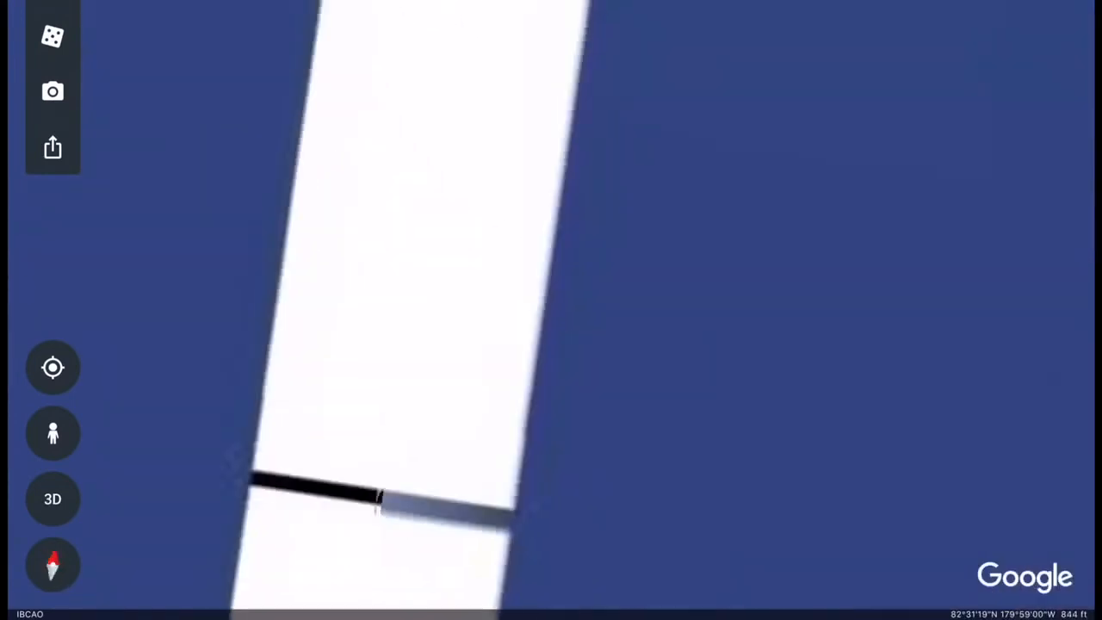
click(52, 499)
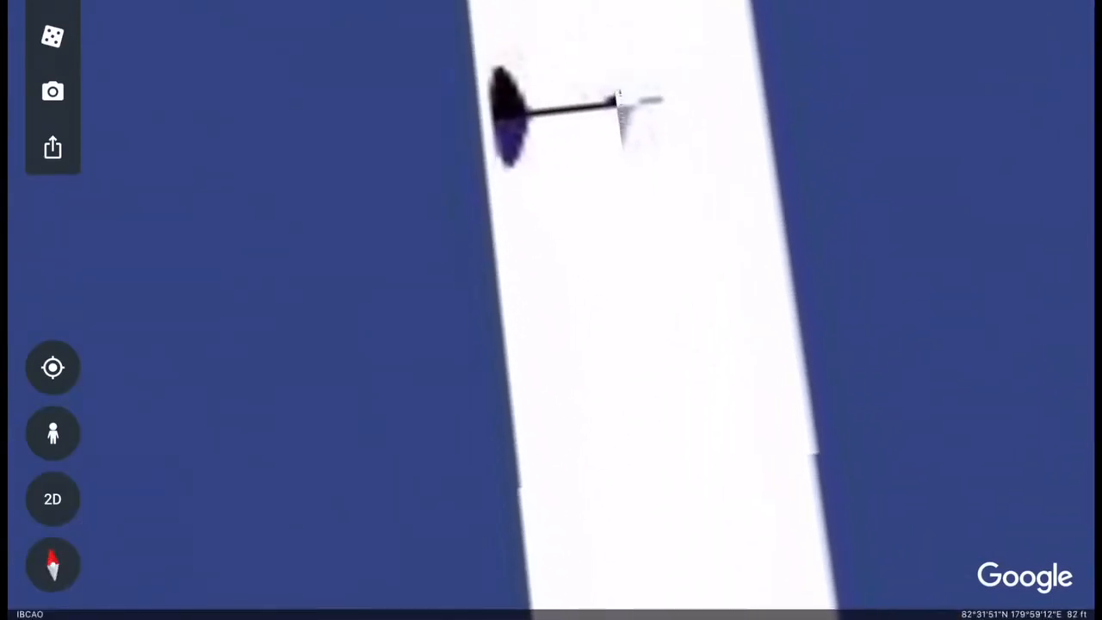
Flatten the view out of 3D over the large black rectangular void in the white band near 83°38'N.
click(52, 500)
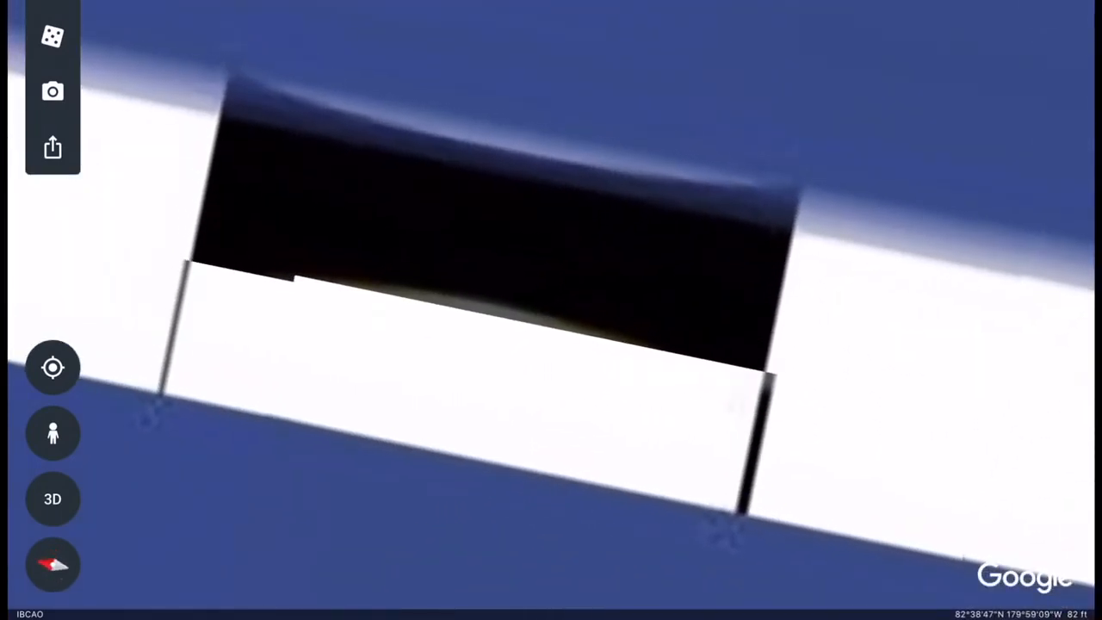
Zoom and pan over the stripe to frame the black missing tile near 83°39'N, 179°E from above.
scroll(down, 3)
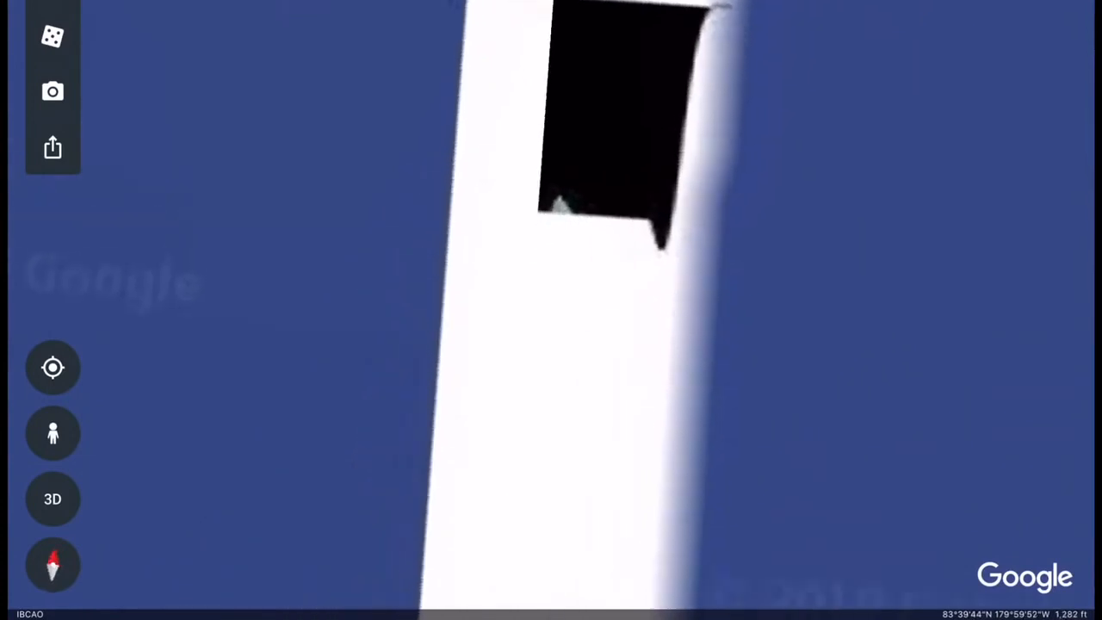
scroll(up, 3)
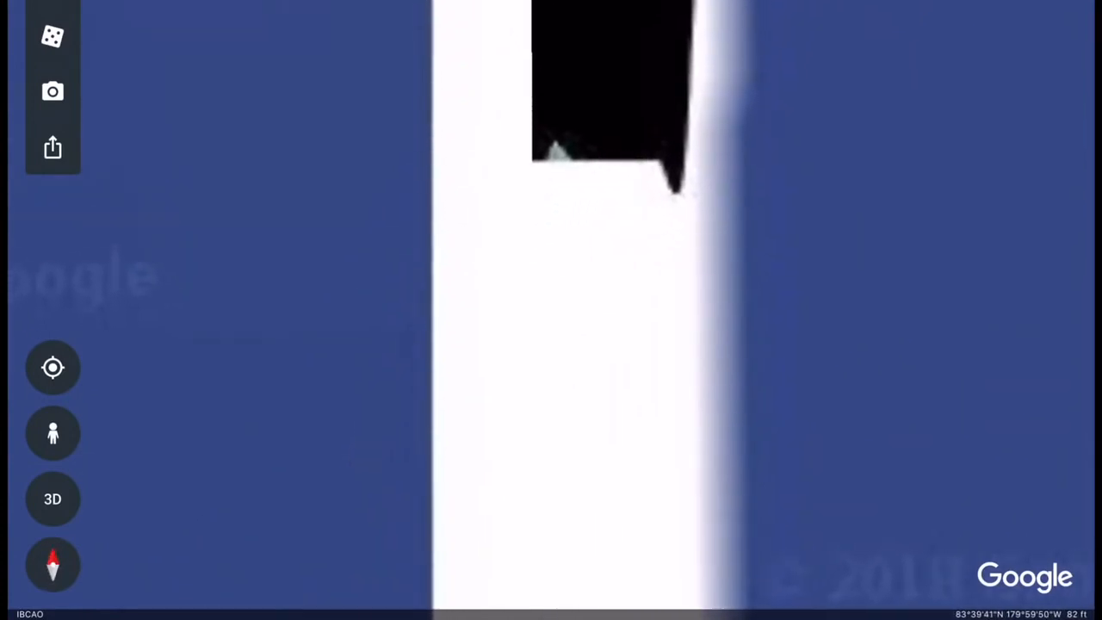